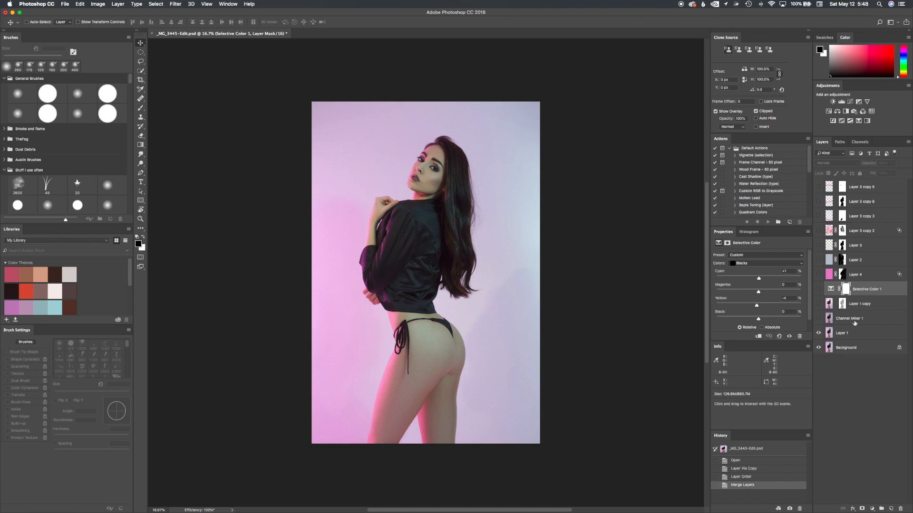
{"action": "mouse_move", "coordinate": [854, 323]}
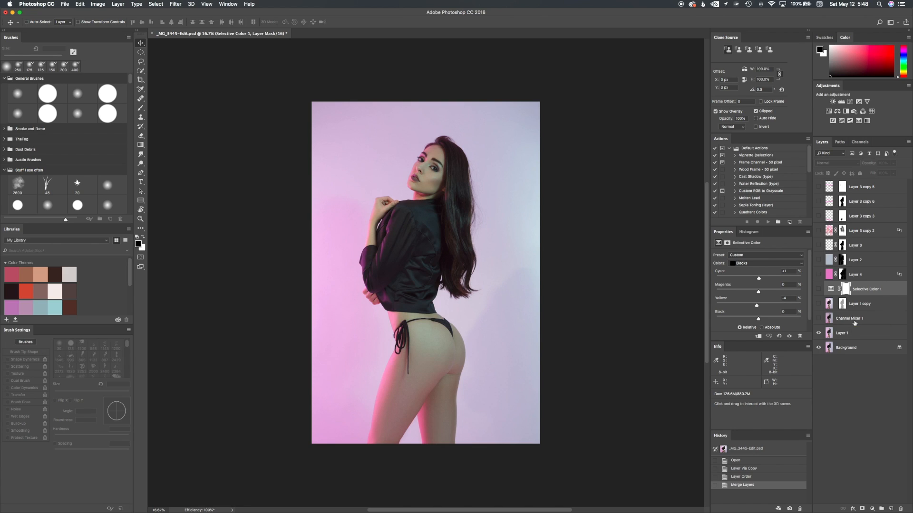
{"action": "mouse_move", "coordinate": [304, 299]}
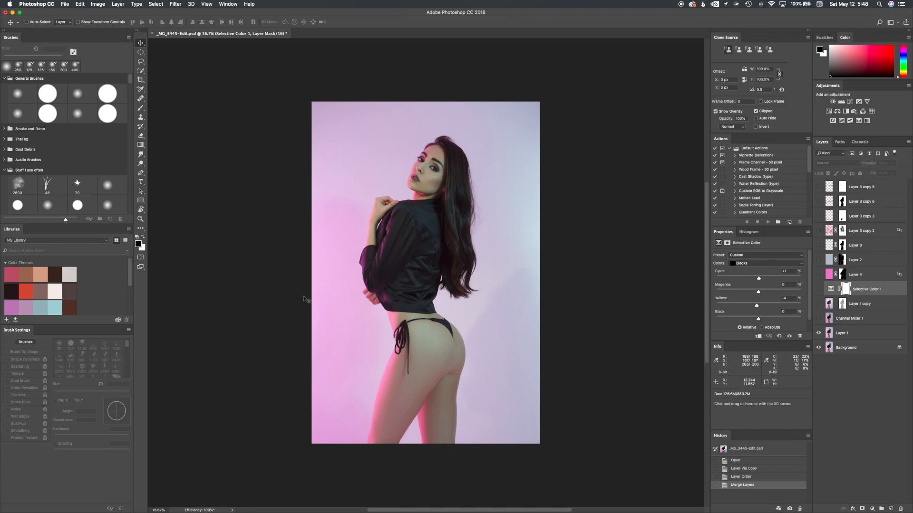
{"action": "mouse_move", "coordinate": [367, 285]}
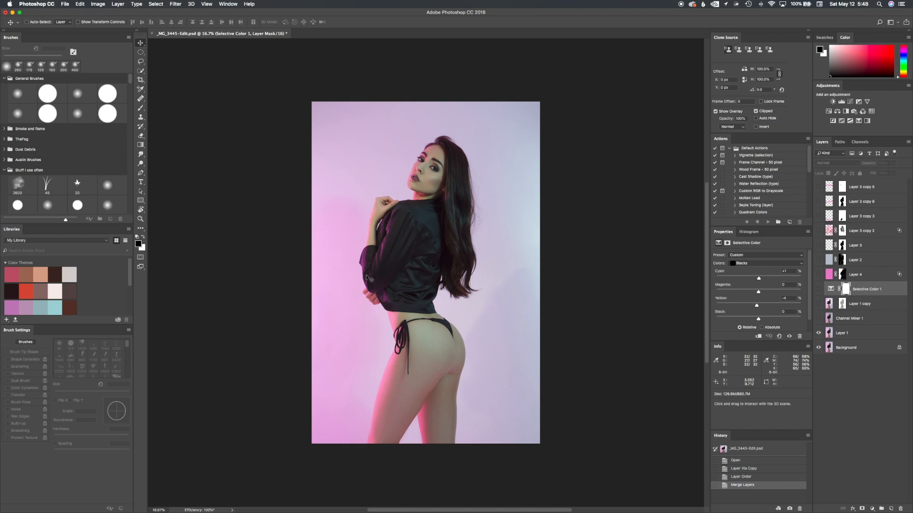
{"action": "mouse_move", "coordinate": [535, 210]}
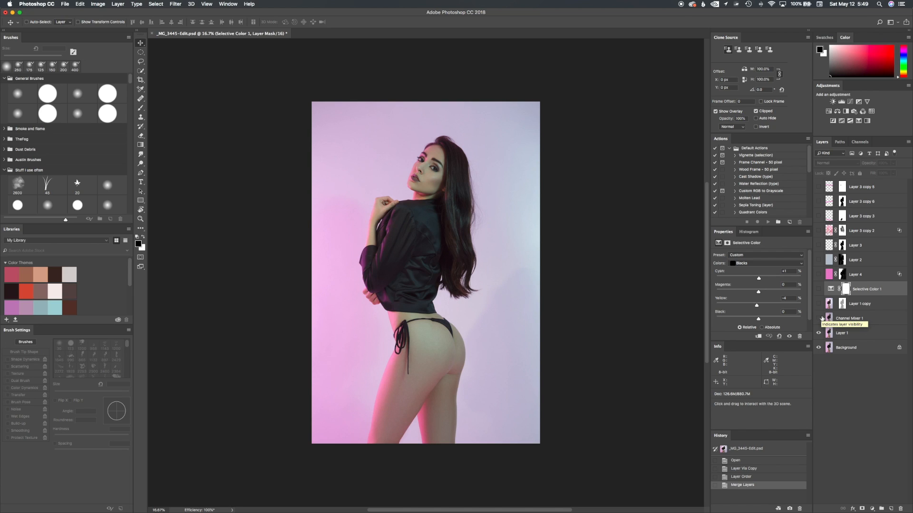
Enable the Channel Mixer 1 adjustment layer to mute the portrait's pink cast.
{"action": "left_click", "coordinate": [819, 317]}
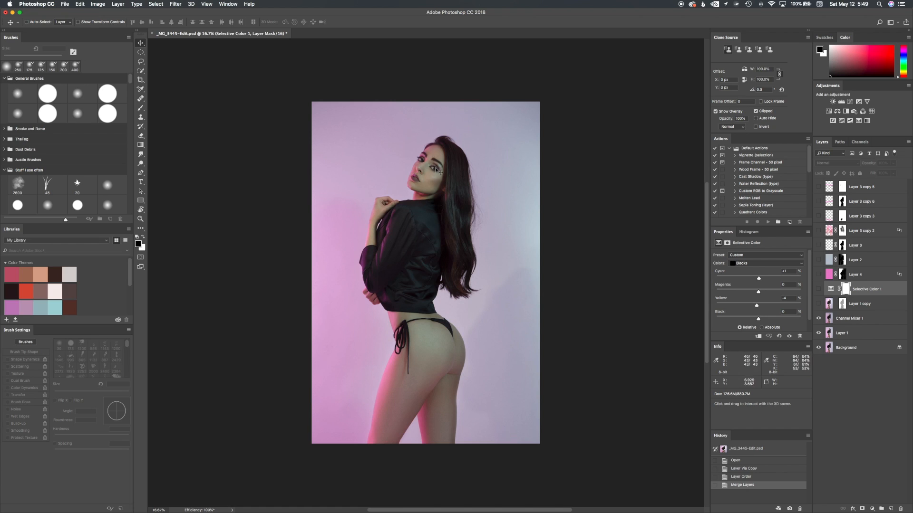
{"action": "mouse_move", "coordinate": [429, 226]}
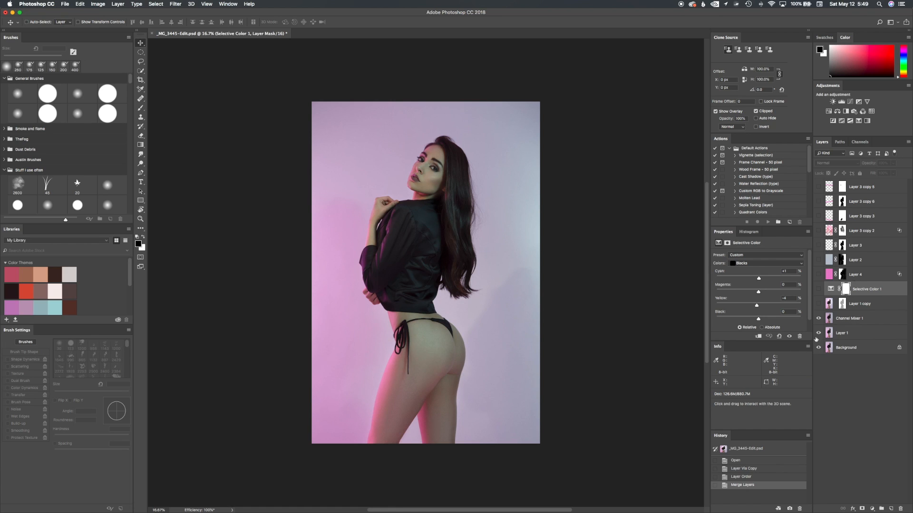
Make Layer 1 copy visible to brighten the pink glow behind the model.
{"action": "left_click", "coordinate": [817, 318]}
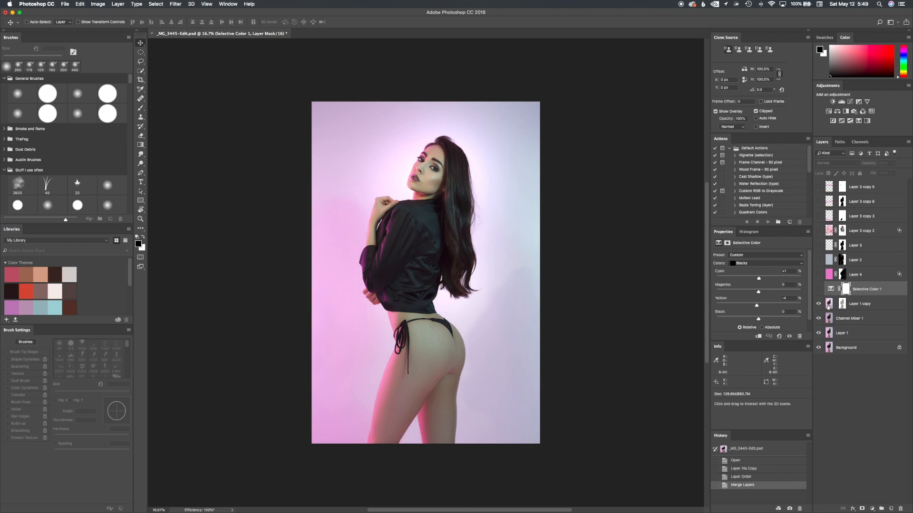
{"action": "mouse_move", "coordinate": [370, 111]}
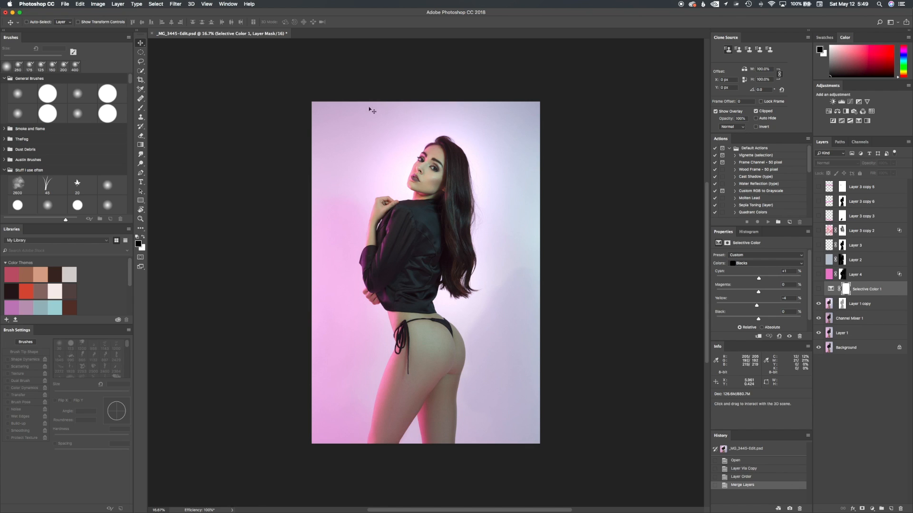
{"action": "mouse_move", "coordinate": [418, 125]}
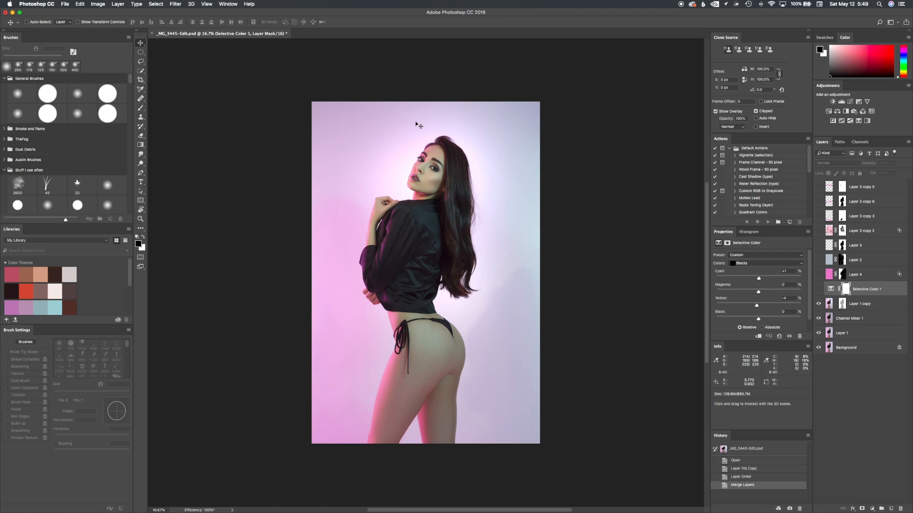
{"action": "mouse_move", "coordinate": [452, 138]}
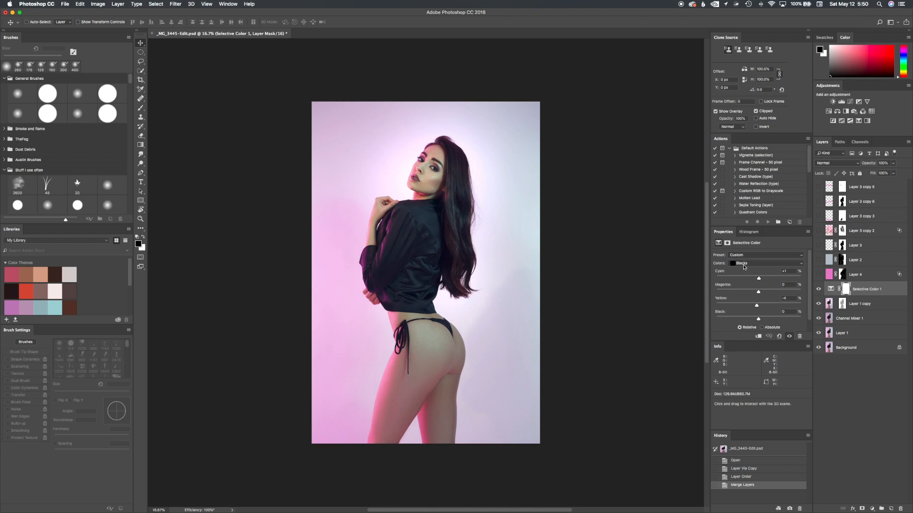
{"action": "mouse_move", "coordinate": [756, 305]}
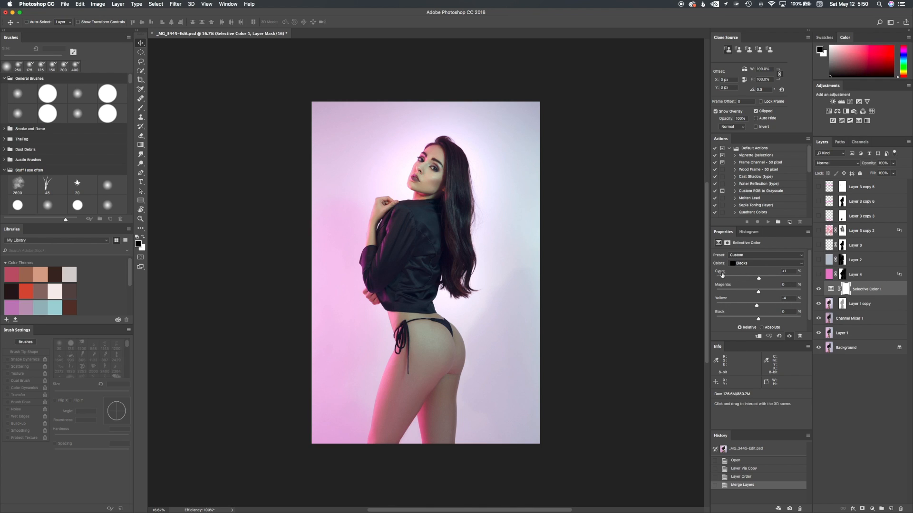
{"action": "mouse_move", "coordinate": [448, 238]}
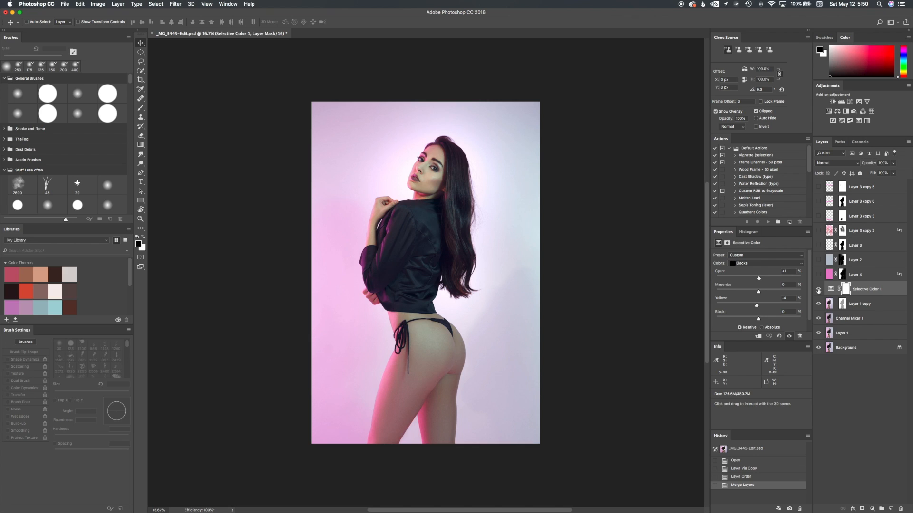
View the Selective Color Reds settings and reveal the pink Layer 4.
{"action": "left_click", "coordinate": [765, 263]}
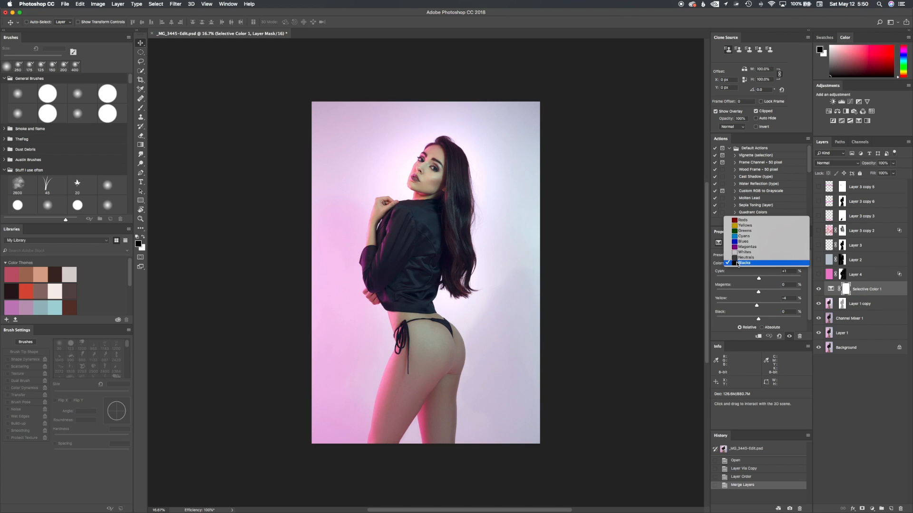
{"action": "left_click", "coordinate": [743, 221]}
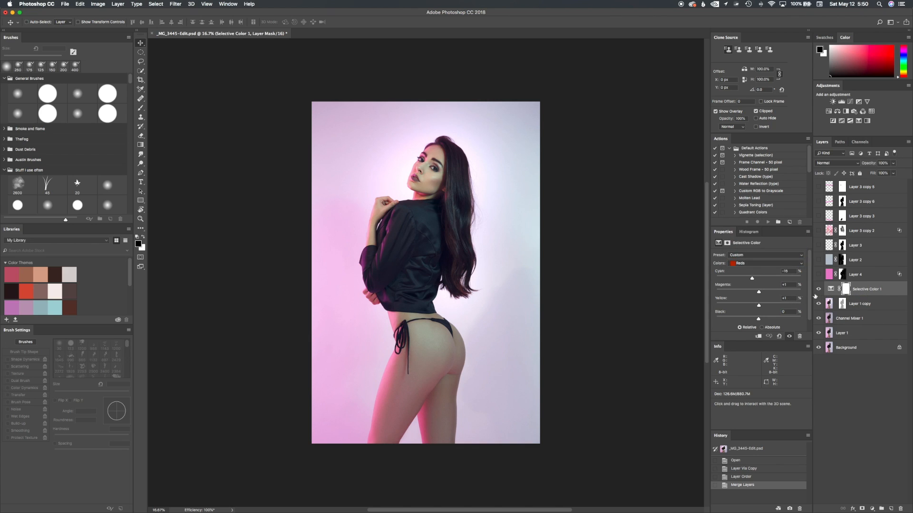
{"action": "left_click", "coordinate": [818, 289]}
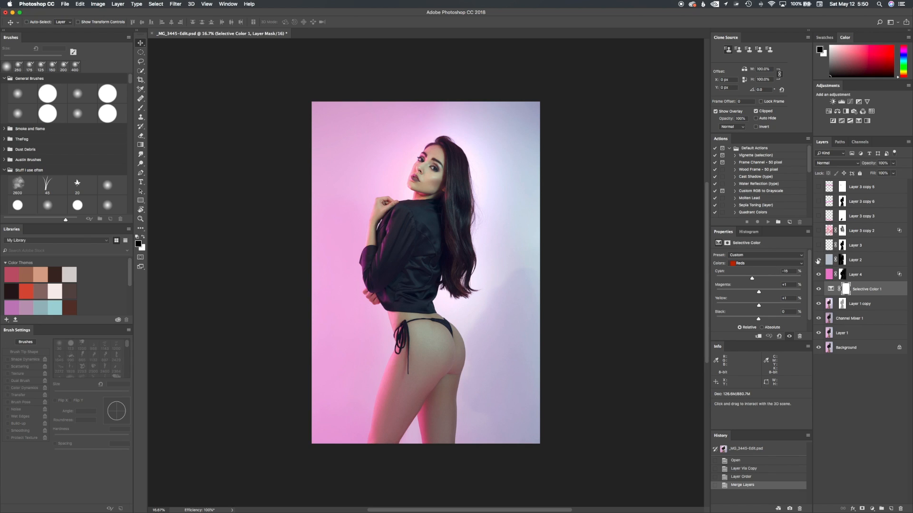
{"action": "mouse_move", "coordinate": [542, 262]}
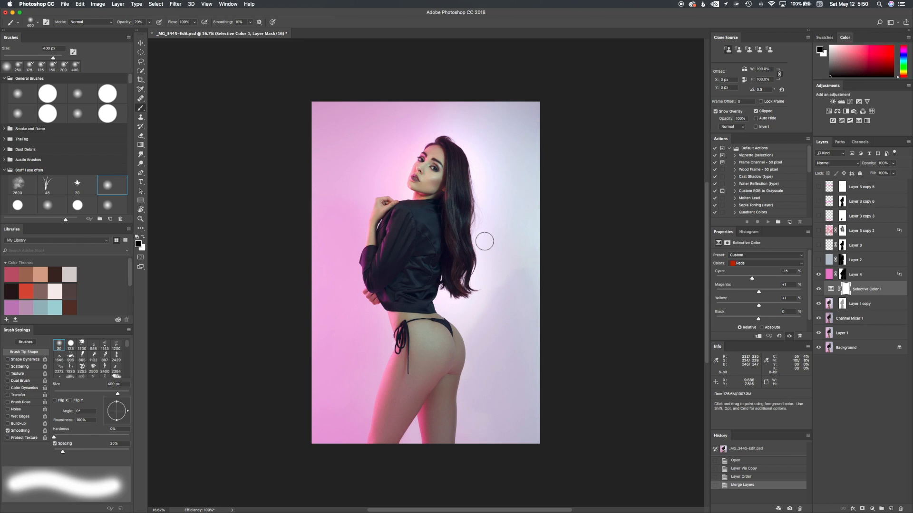
{"action": "mouse_move", "coordinate": [478, 247]}
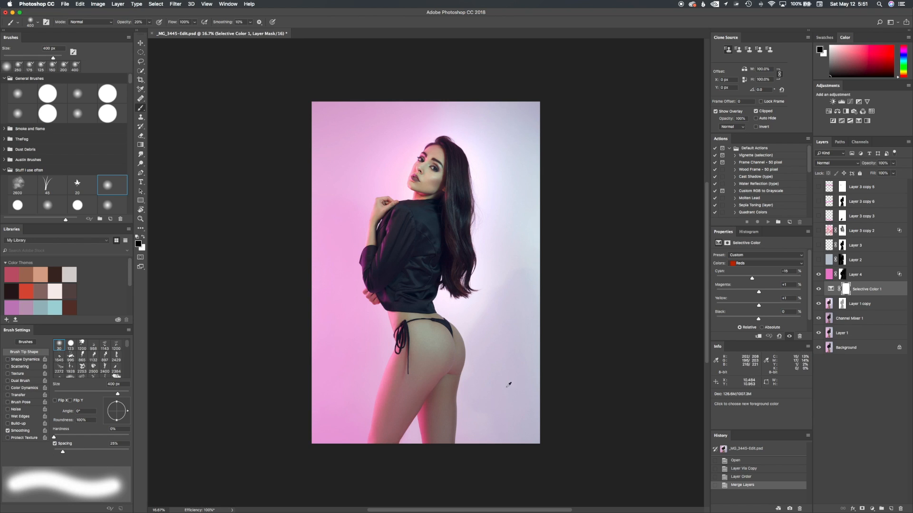
{"action": "mouse_move", "coordinate": [523, 210]}
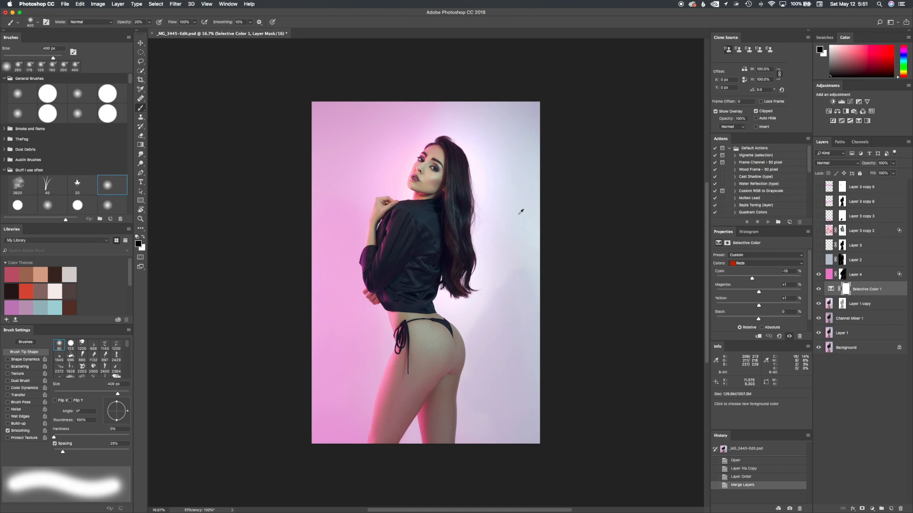
{"action": "mouse_move", "coordinate": [514, 203]}
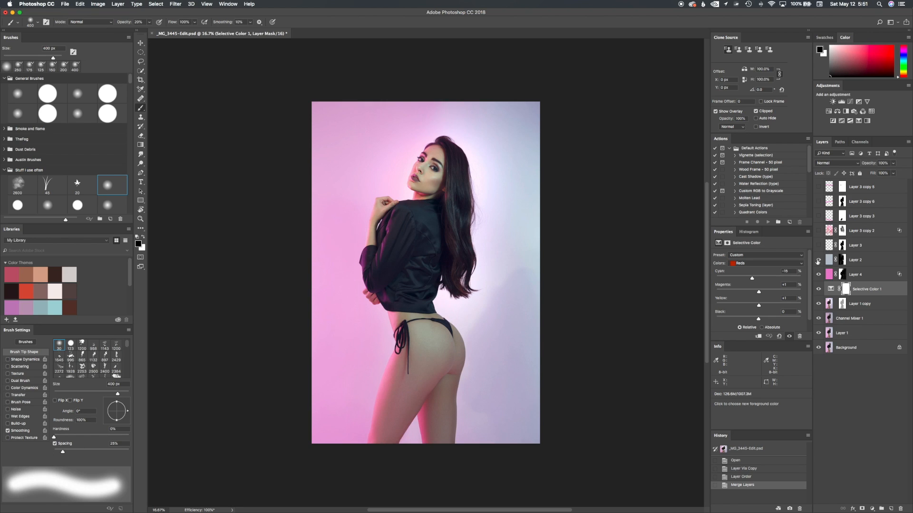
Preview Layer 2's mask as a red overlay before enabling the colour-burn light.
{"action": "left_click", "coordinate": [855, 260]}
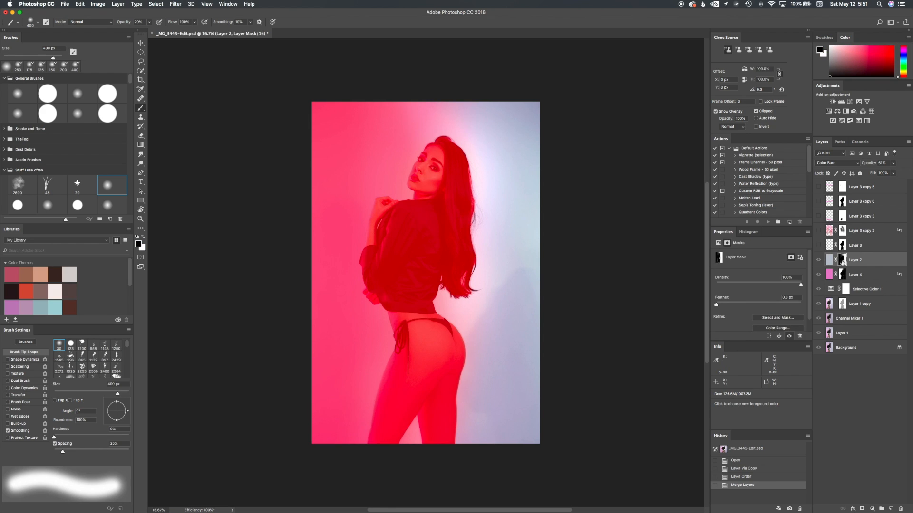
{"action": "mouse_move", "coordinate": [527, 149]}
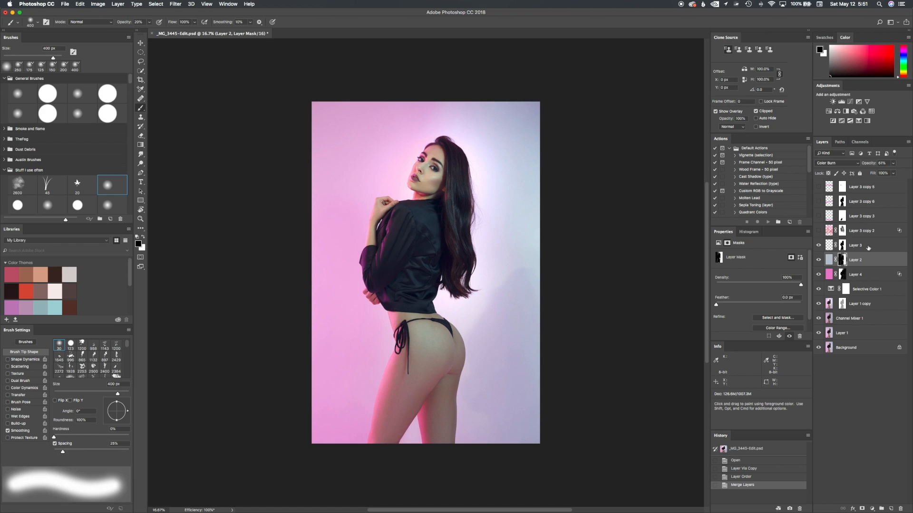
Reveal the painted smoke on Layer 3 and Layer 3 copy 2, checking the copy's mask.
{"action": "left_click", "coordinate": [855, 245]}
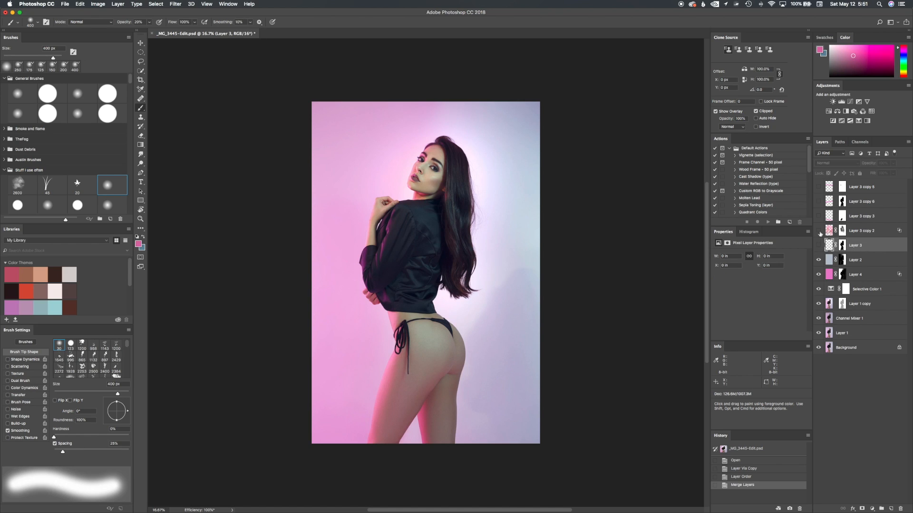
{"action": "left_click", "coordinate": [818, 230]}
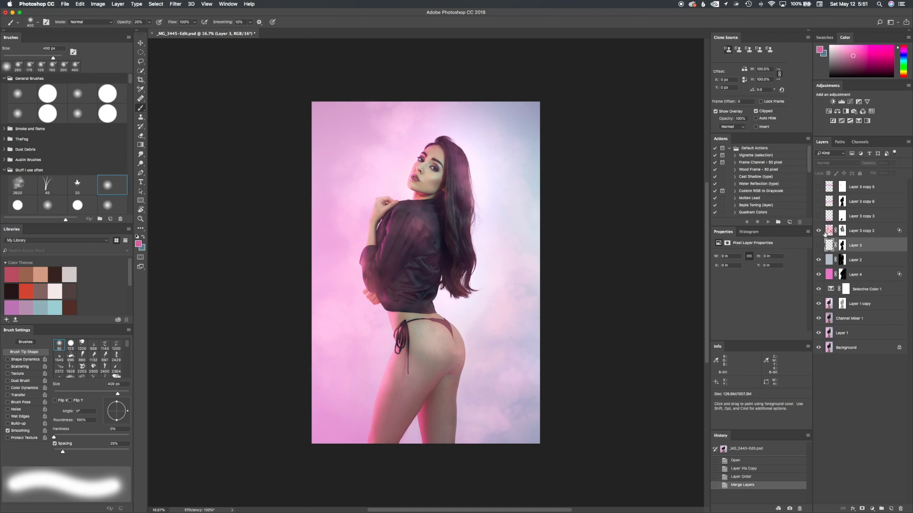
{"action": "left_click", "coordinate": [861, 230]}
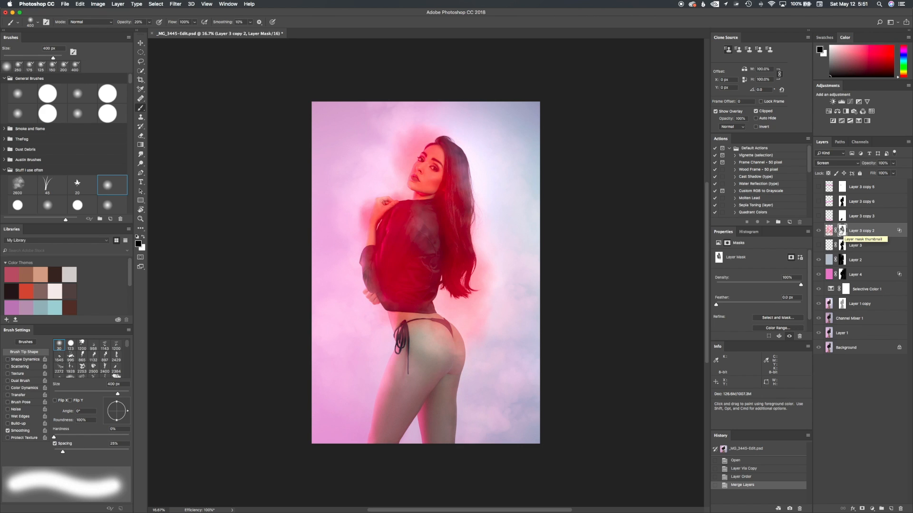
{"action": "left_click", "coordinate": [842, 230]}
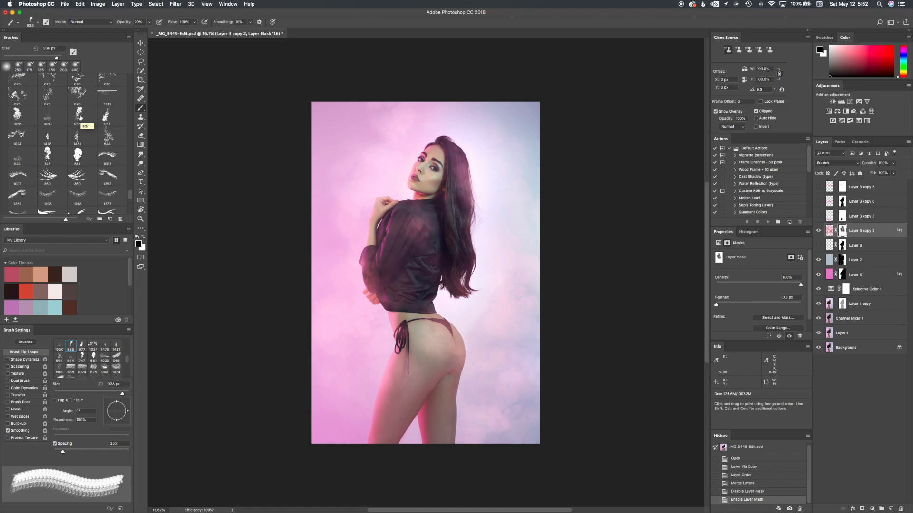
Pick a smoke brush on a Screen-mode layer and enable Scattering in Brush Settings.
{"action": "left_click", "coordinate": [81, 115]}
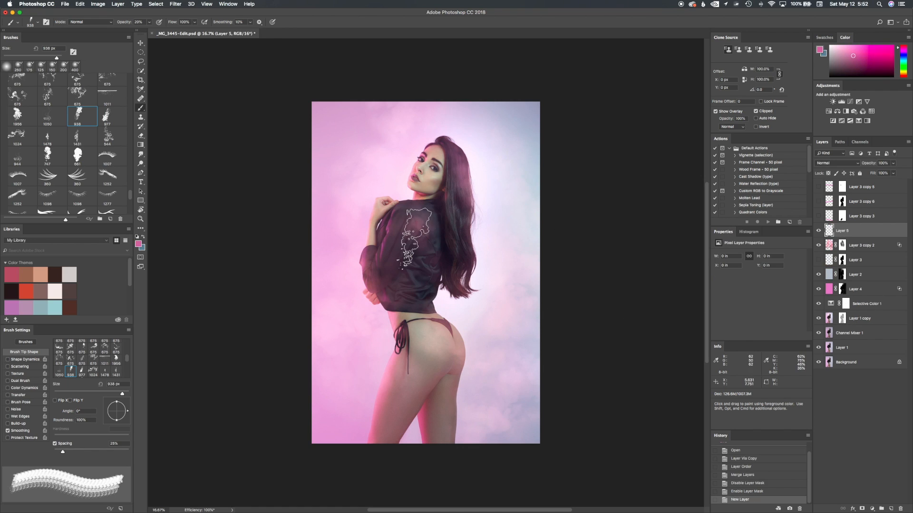
{"action": "left_click", "coordinate": [837, 164]}
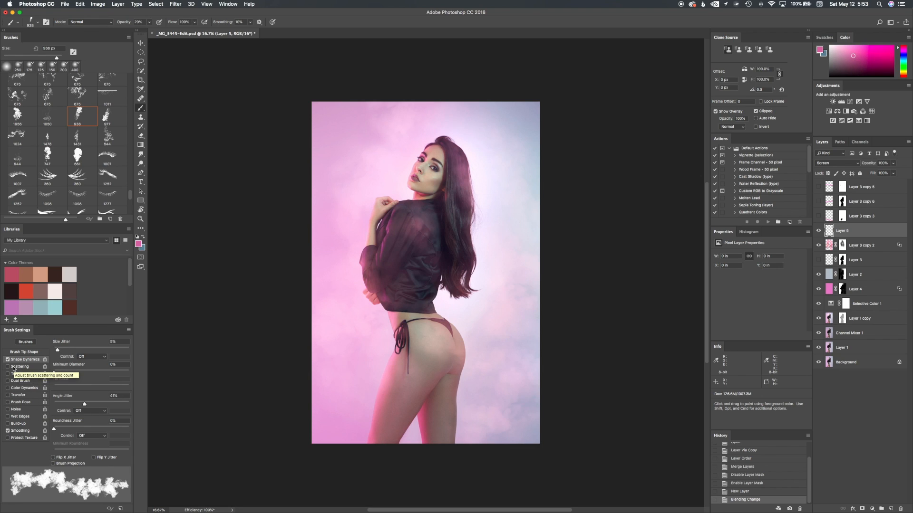
{"action": "left_click", "coordinate": [17, 367]}
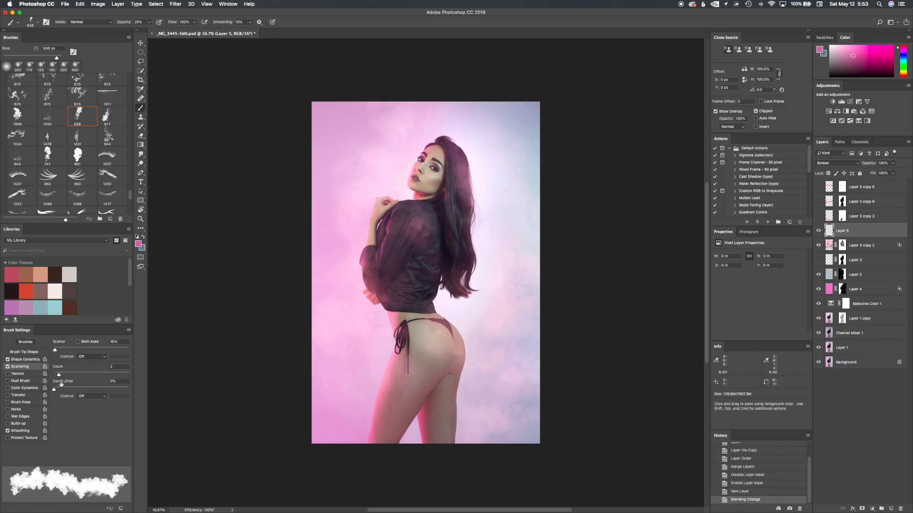
{"action": "mouse_move", "coordinate": [55, 388]}
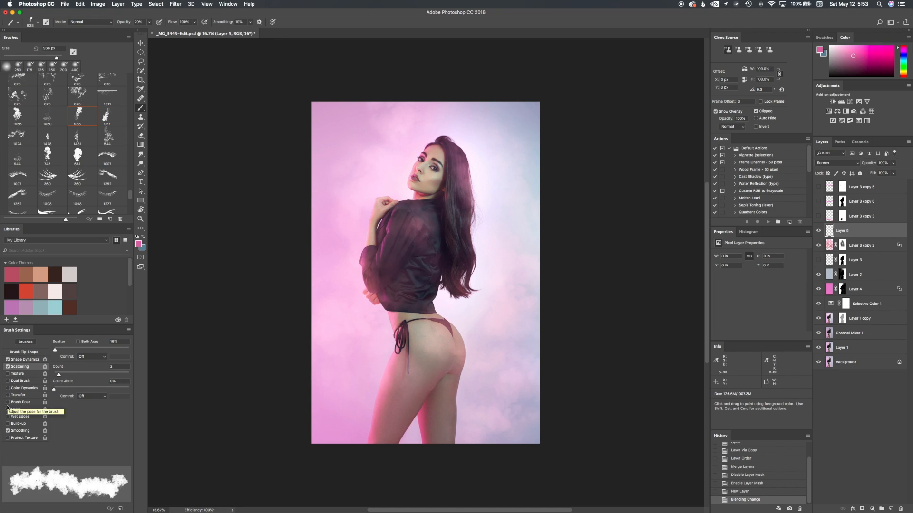
Enable Color Dynamics so the smoke brush varies colour per stroke tip.
{"action": "left_click", "coordinate": [23, 388]}
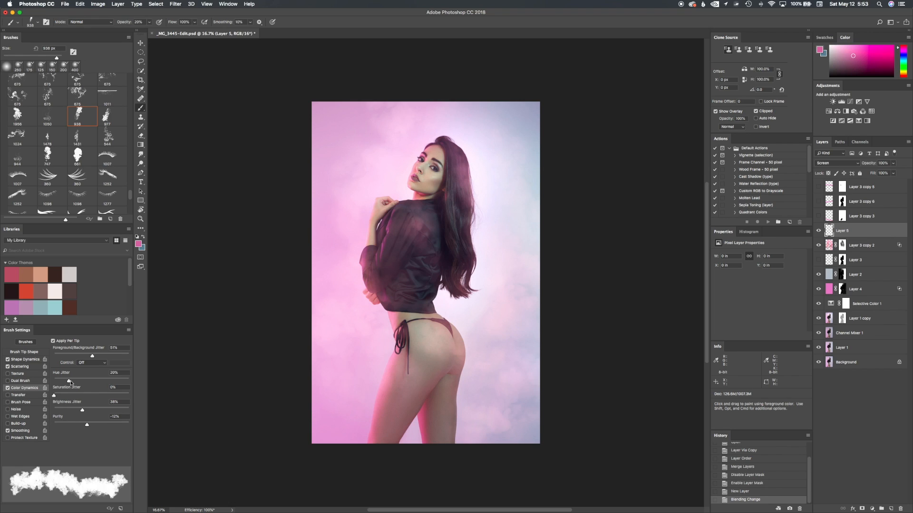
{"action": "mouse_move", "coordinate": [70, 382]}
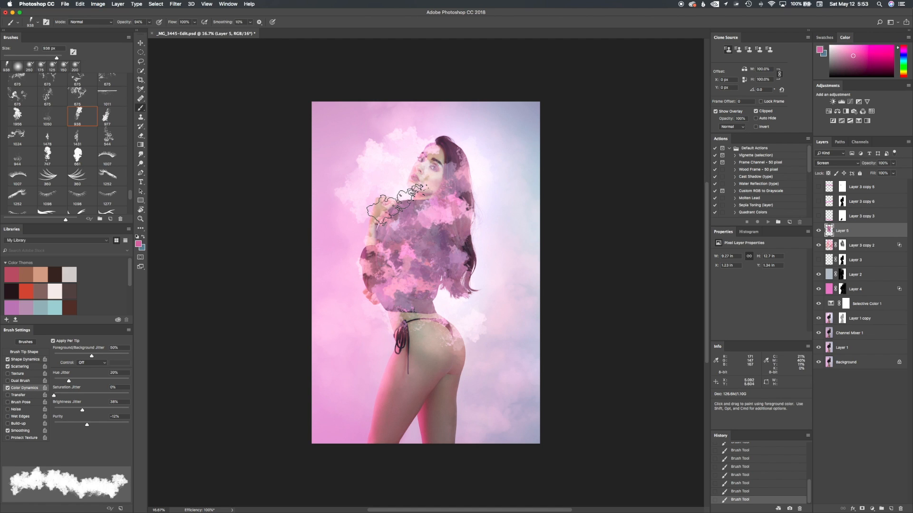
Delete the test smoke Layer 5, leaving the portrait without painted clouds.
{"action": "left_click_drag", "start_coordinate": [408, 198], "coordinate": [472, 285]}
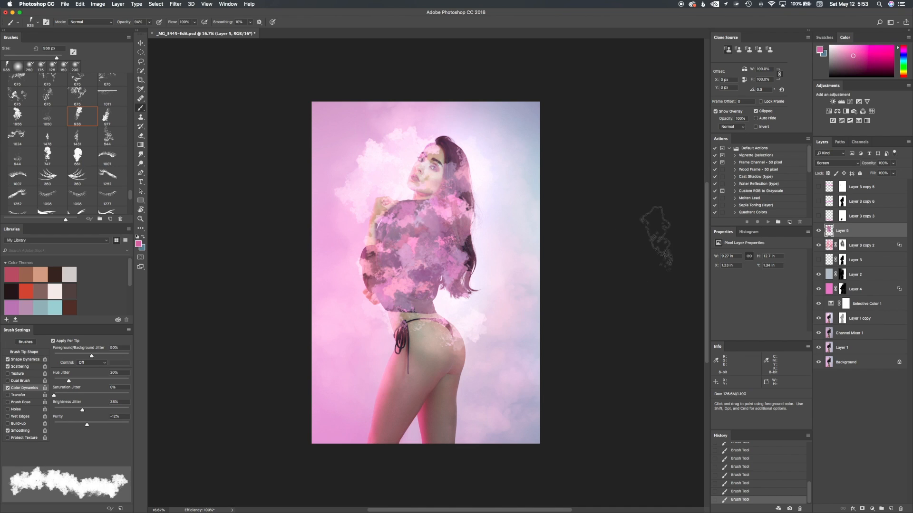
{"action": "left_click", "coordinate": [818, 230]}
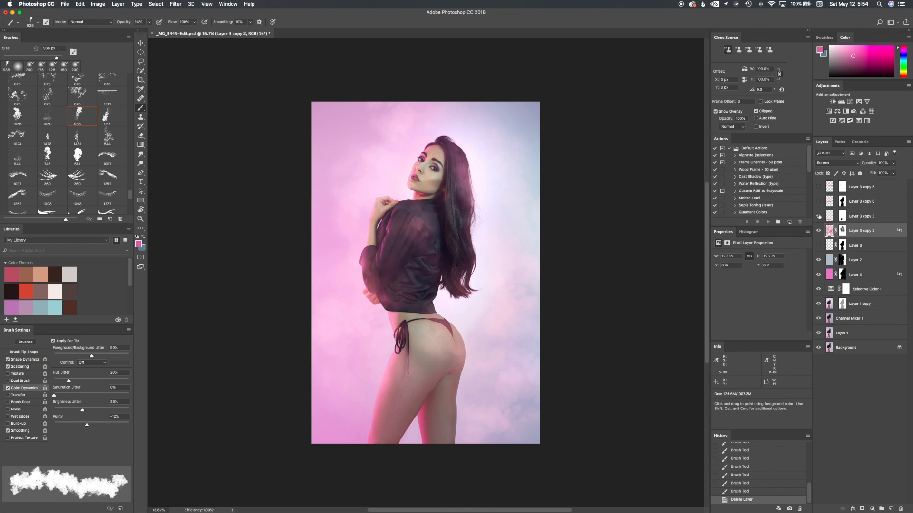
Reveal the hidden pink light bar layers streaking across the model.
{"action": "left_click_drag", "start_coordinate": [425, 204], "coordinate": [442, 233]}
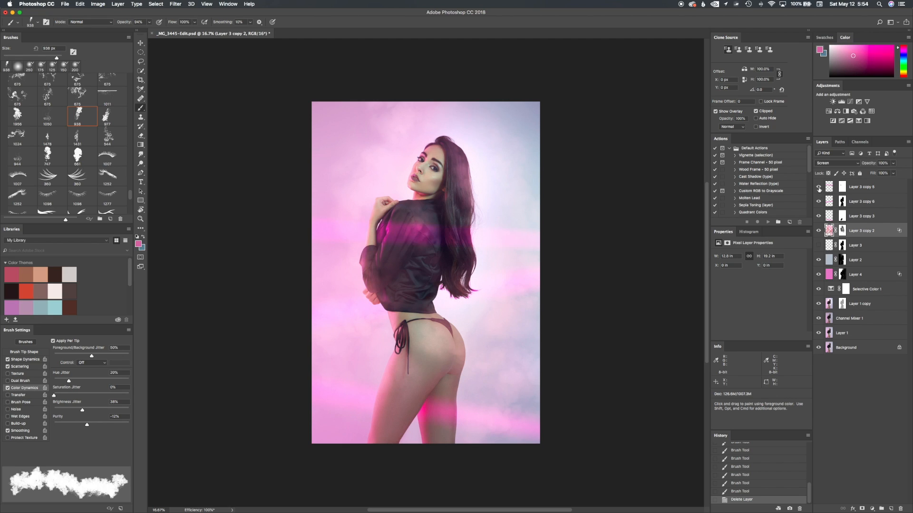
{"action": "mouse_move", "coordinate": [817, 187]}
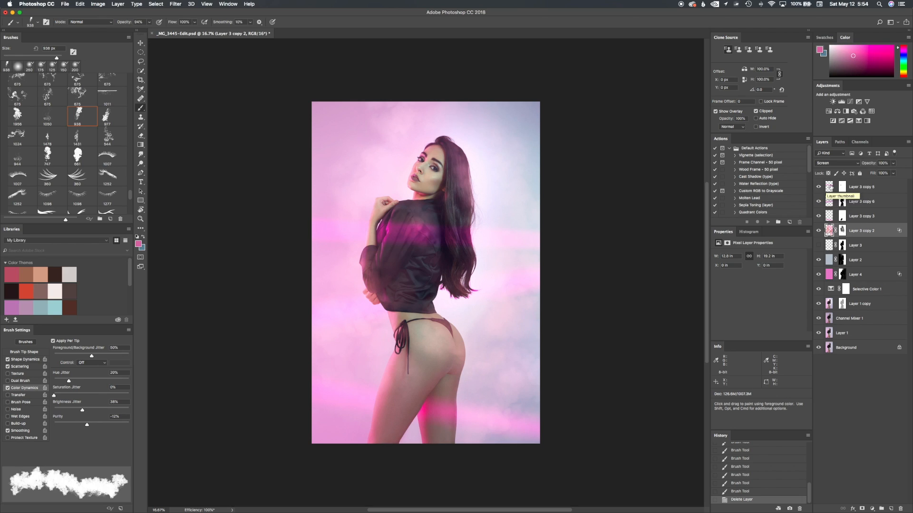
{"action": "left_click_drag", "start_coordinate": [361, 200], "coordinate": [395, 256]}
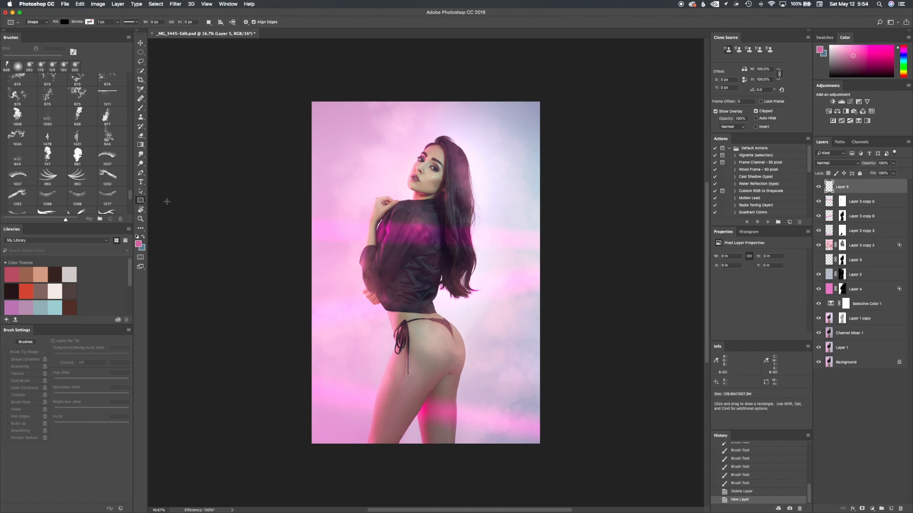
{"action": "mouse_move", "coordinate": [295, 137]}
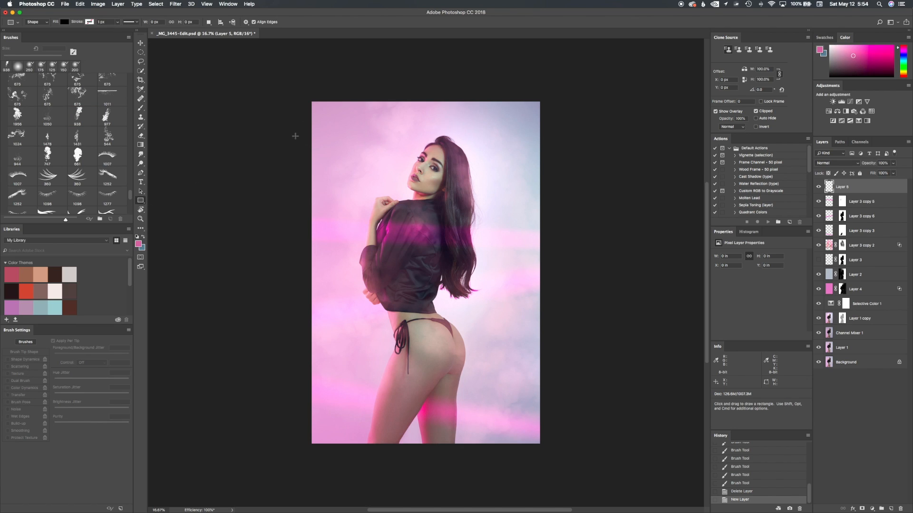
Draw a pink rectangle across the photo at head height and blend it as Overlay.
{"action": "left_click_drag", "start_coordinate": [294, 137], "coordinate": [556, 152]}
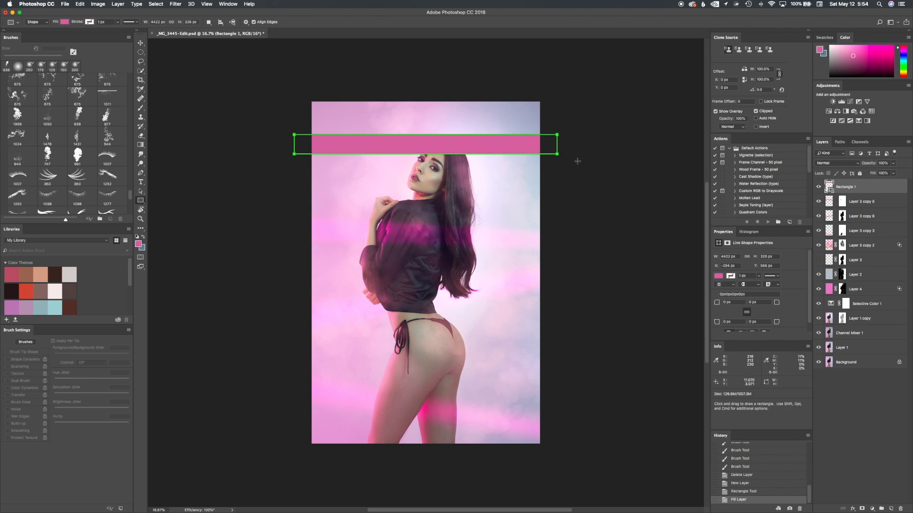
{"action": "left_click", "coordinate": [835, 164]}
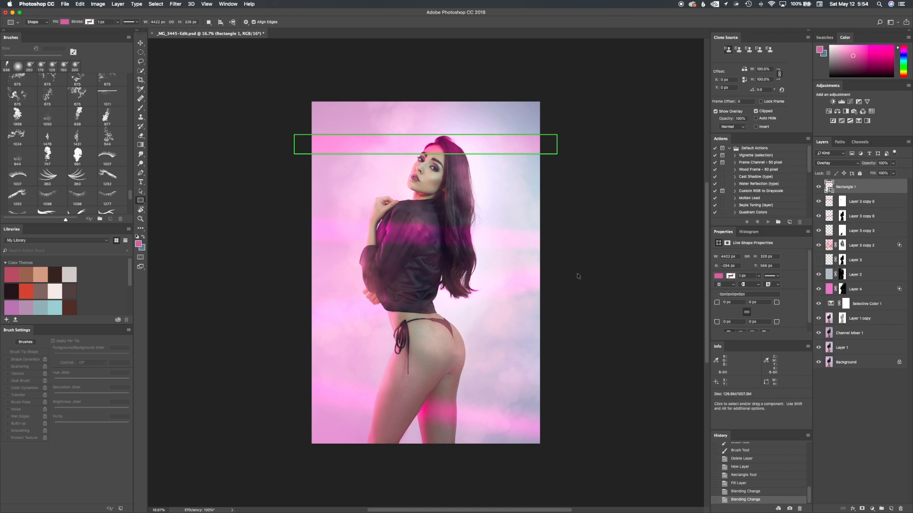
{"action": "mouse_move", "coordinate": [418, 170]}
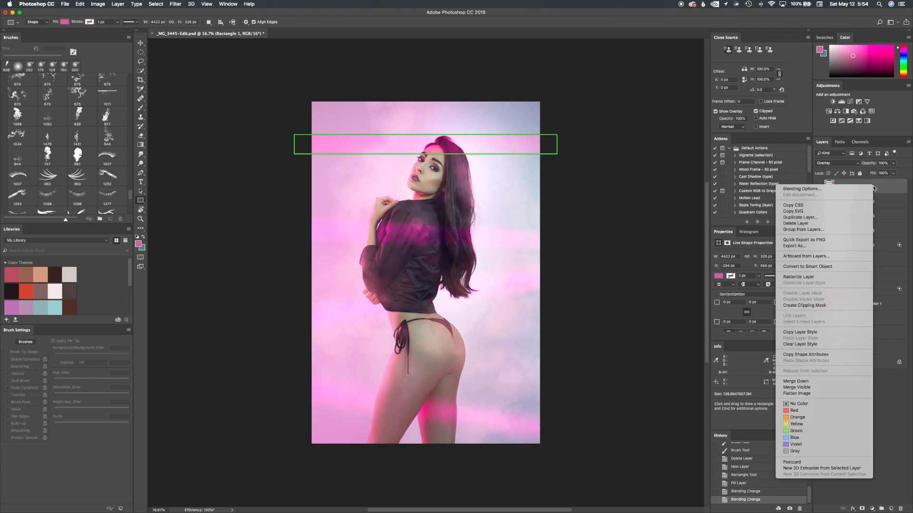
{"action": "mouse_move", "coordinate": [819, 276]}
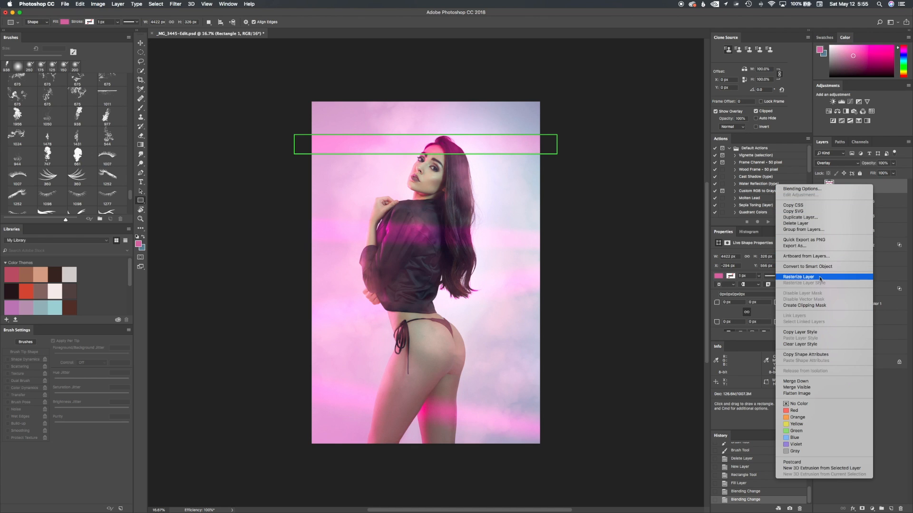
Rasterize the pink bar and soften it with a Gaussian Blur of about 53 px.
{"action": "left_click", "coordinate": [798, 277]}
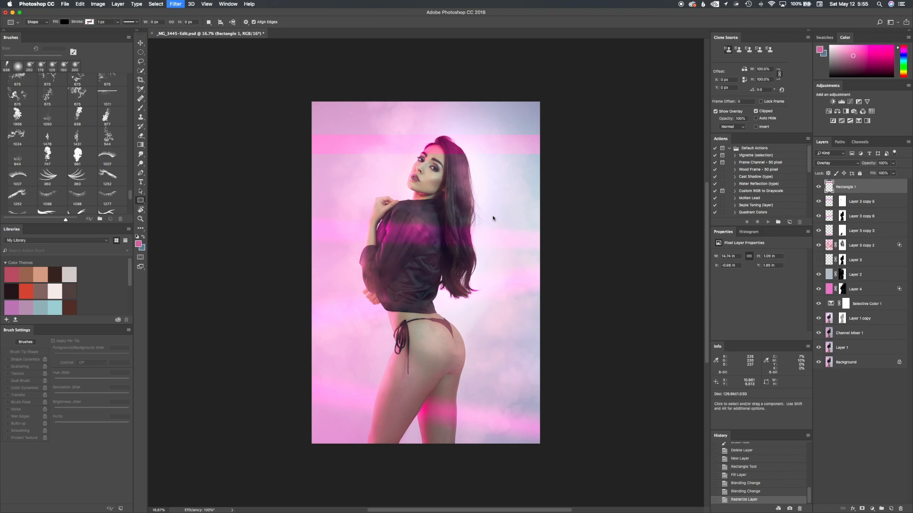
{"action": "left_click", "coordinate": [175, 4]}
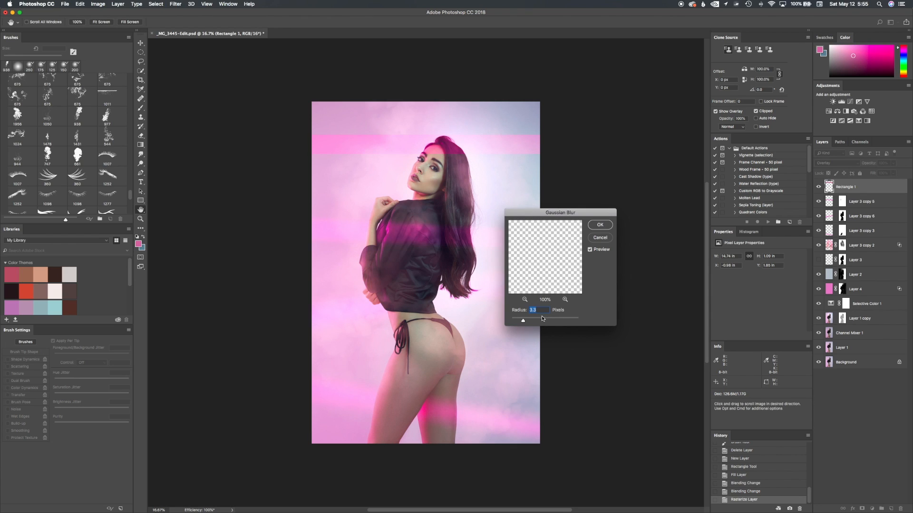
{"action": "left_click_drag", "start_coordinate": [522, 321], "coordinate": [547, 321]}
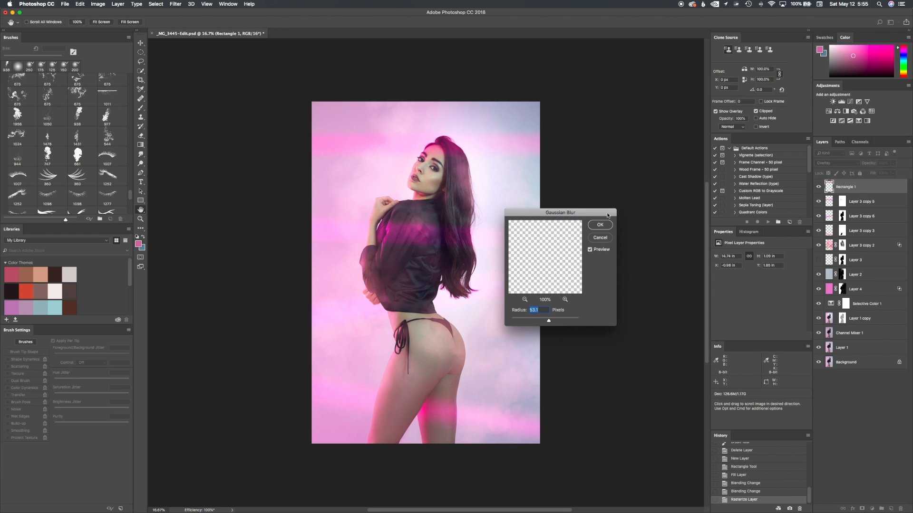
{"action": "left_click", "coordinate": [600, 225]}
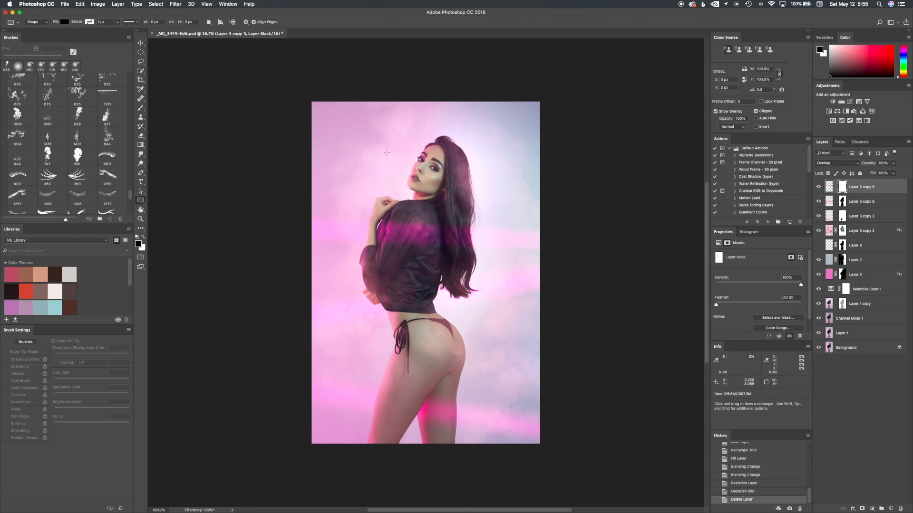
{"action": "mouse_move", "coordinate": [509, 294]}
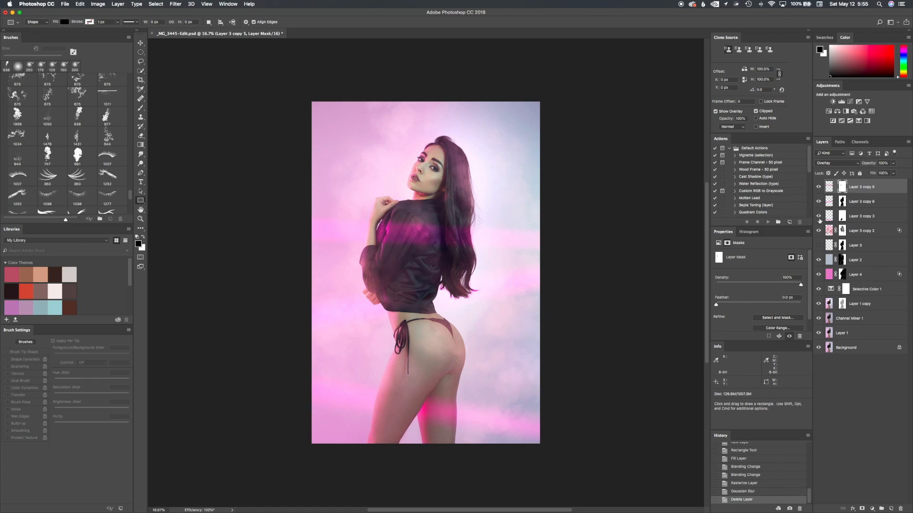
{"action": "mouse_move", "coordinate": [504, 255]}
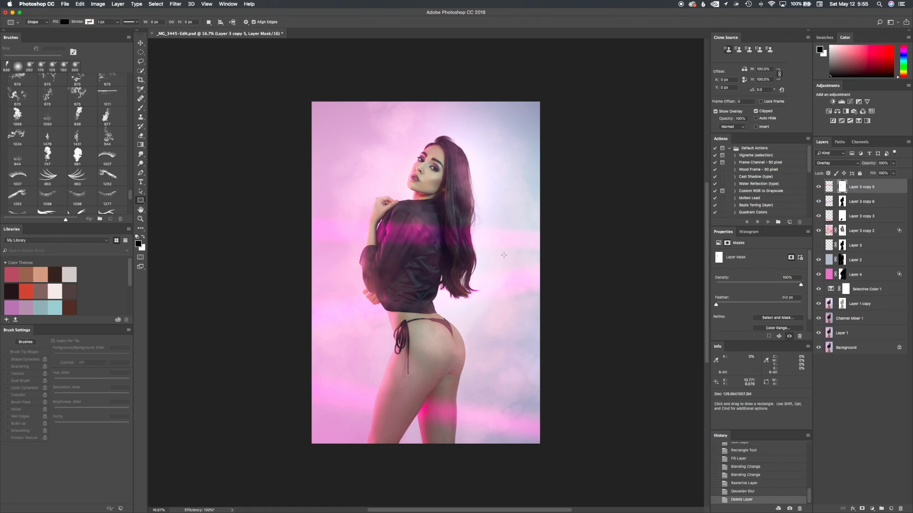
{"action": "mouse_move", "coordinate": [492, 257]}
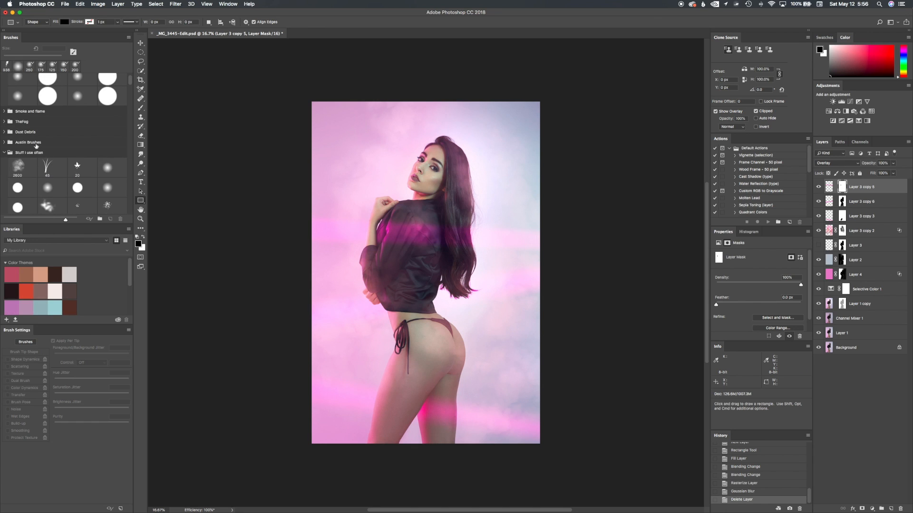
{"action": "mouse_move", "coordinate": [371, 154]}
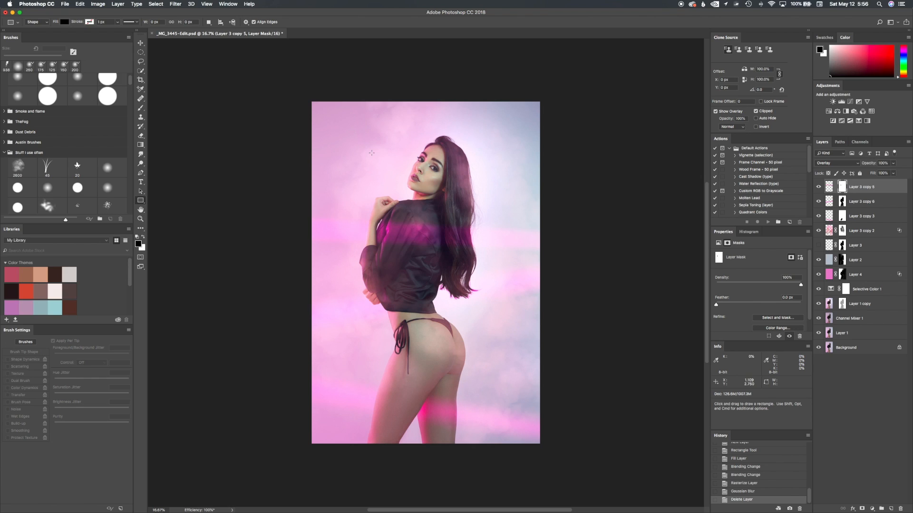
{"action": "mouse_move", "coordinate": [444, 316]}
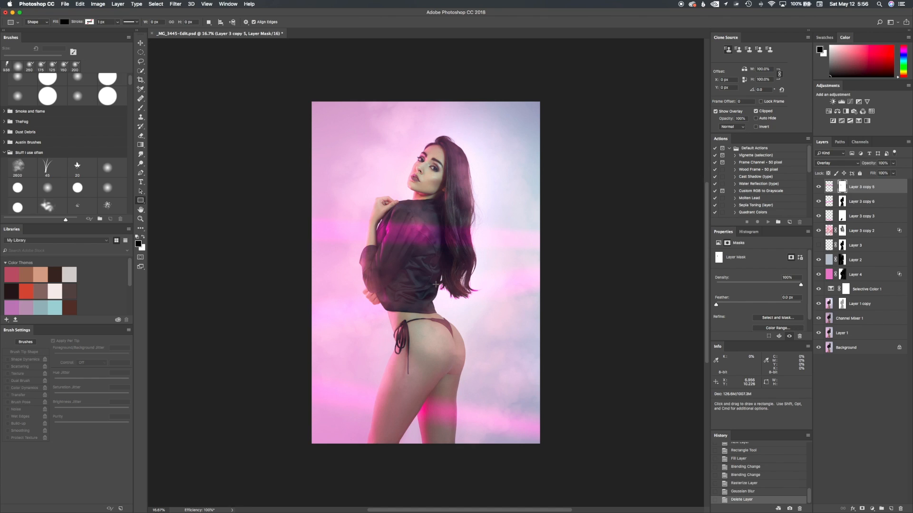
{"action": "mouse_move", "coordinate": [609, 418]}
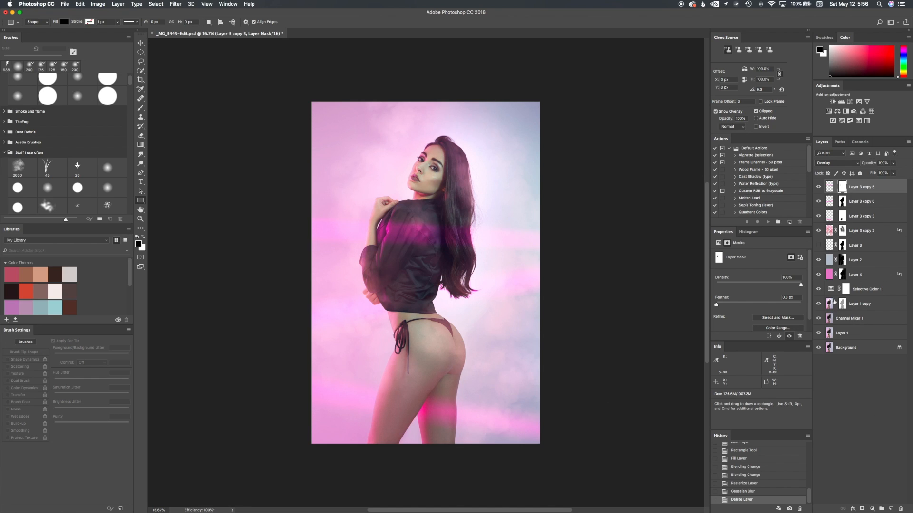
{"action": "mouse_move", "coordinate": [836, 304]}
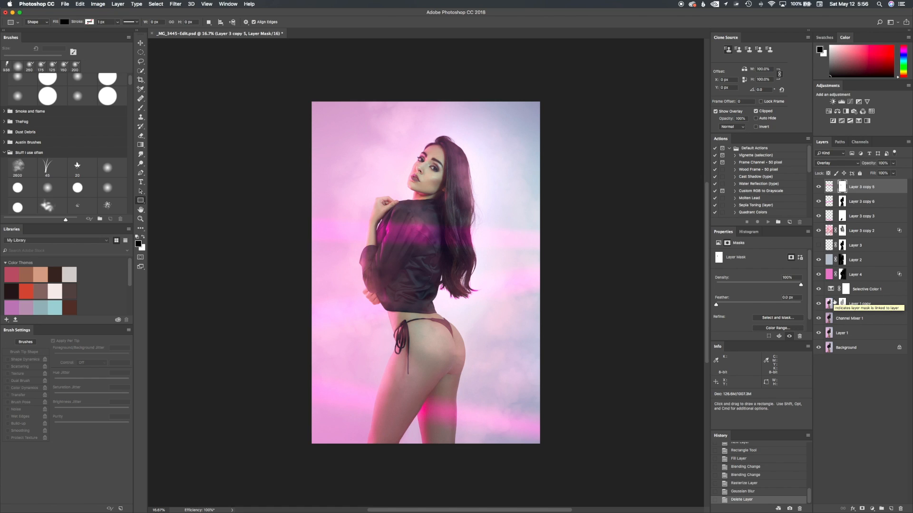